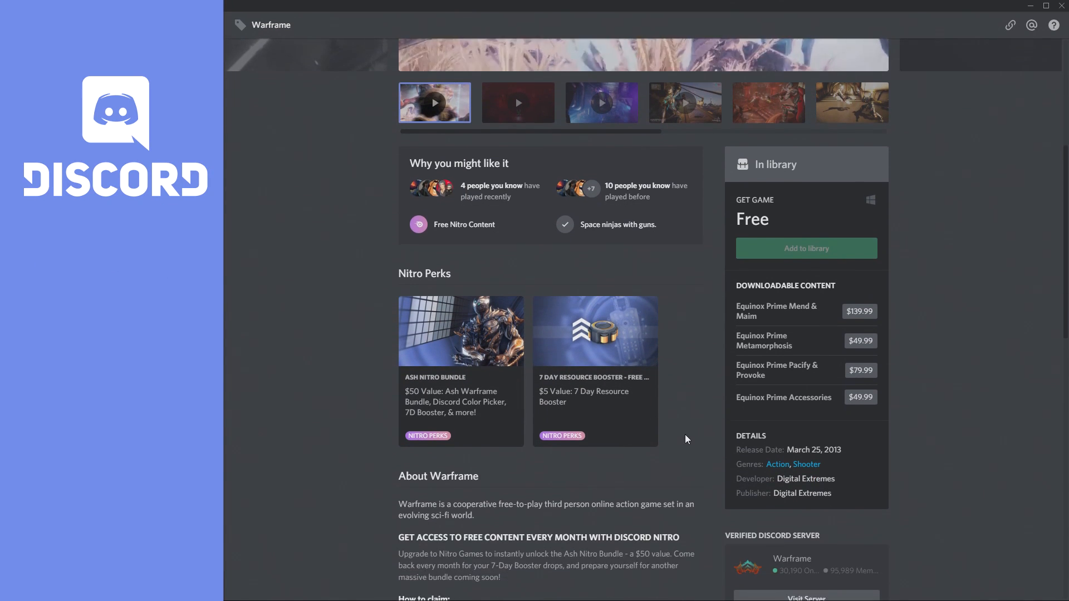
pyautogui.scroll(-3)
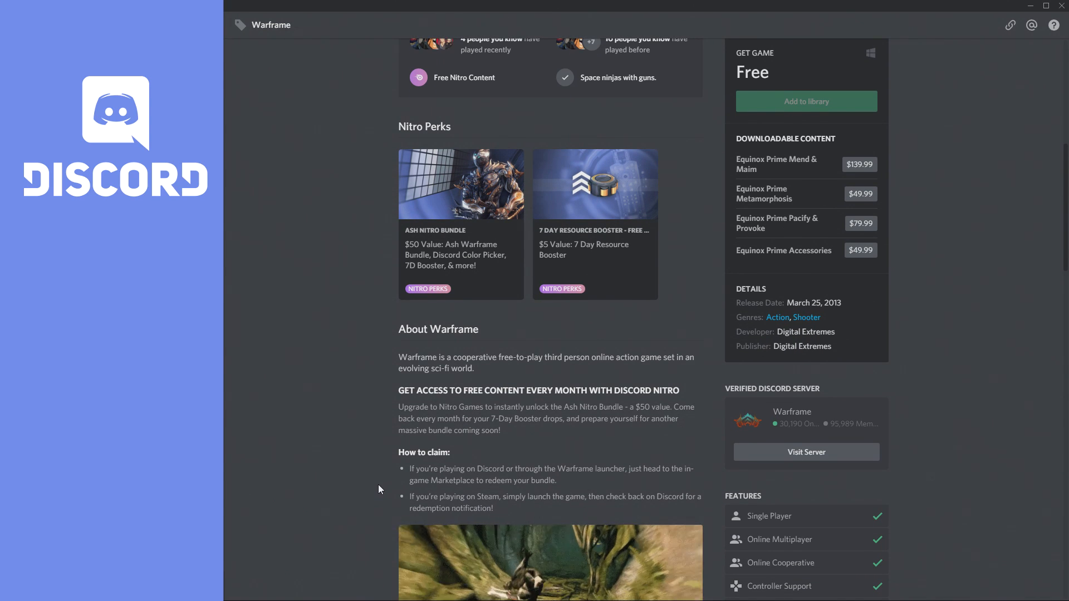
pyautogui.scroll(-3)
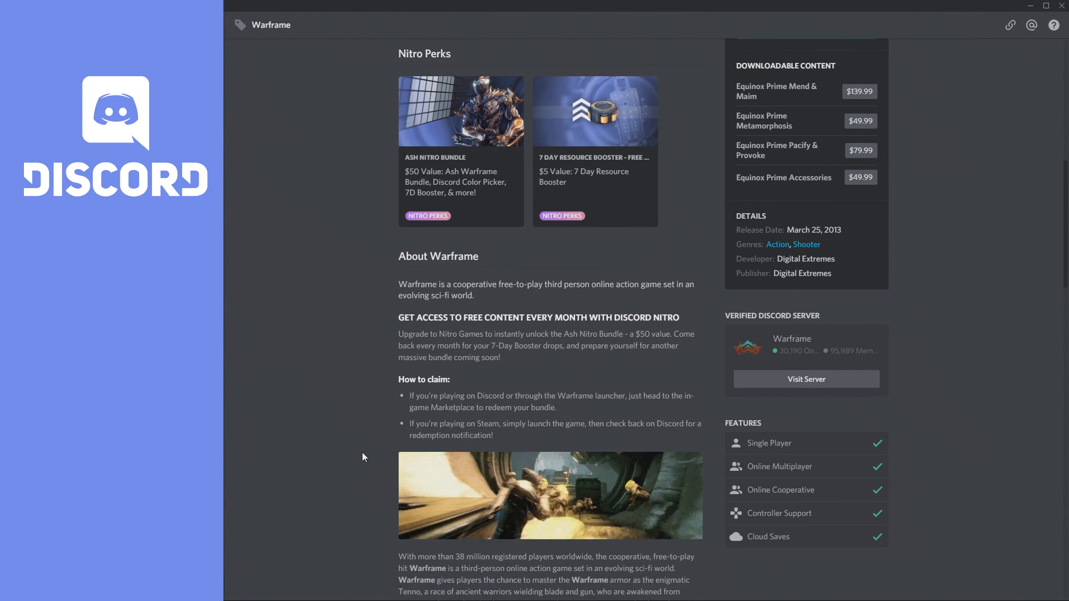
pyautogui.scroll(3)
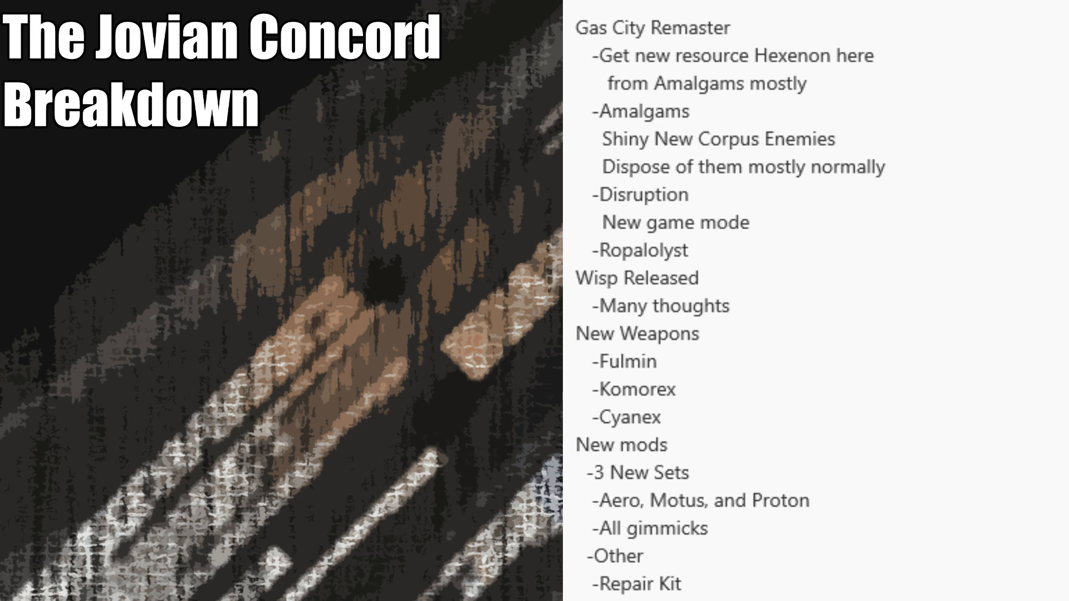
pyautogui.scroll(-3)
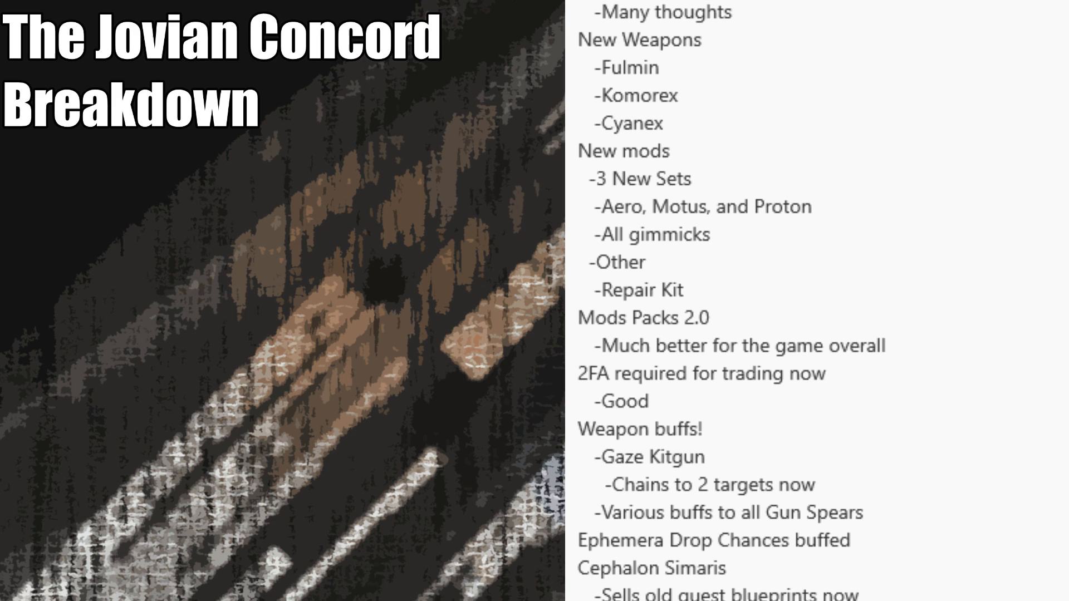
pyautogui.scroll(-3)
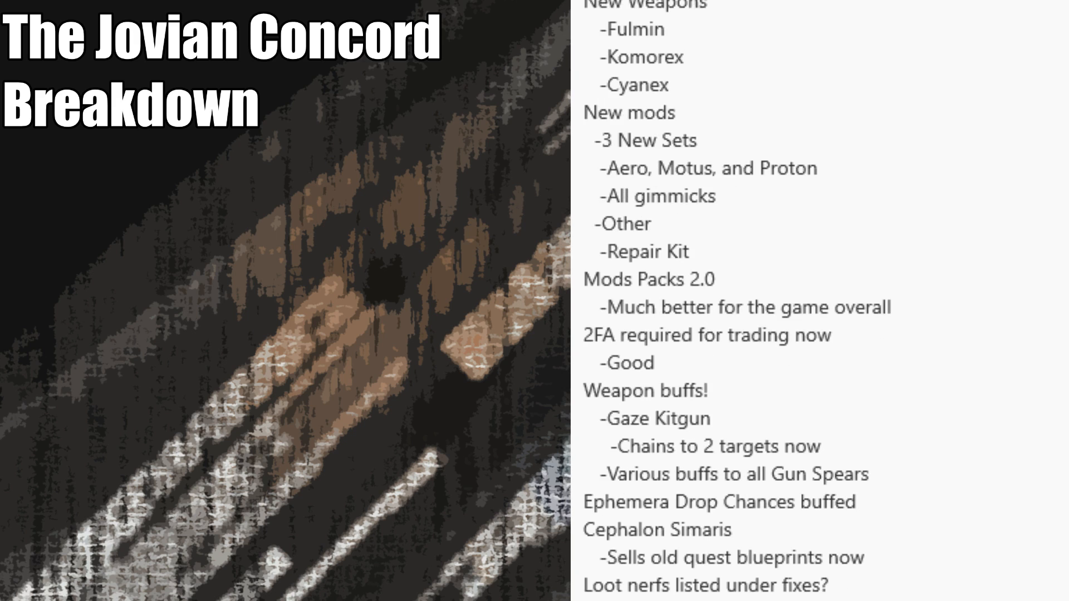
pyautogui.scroll(-3)
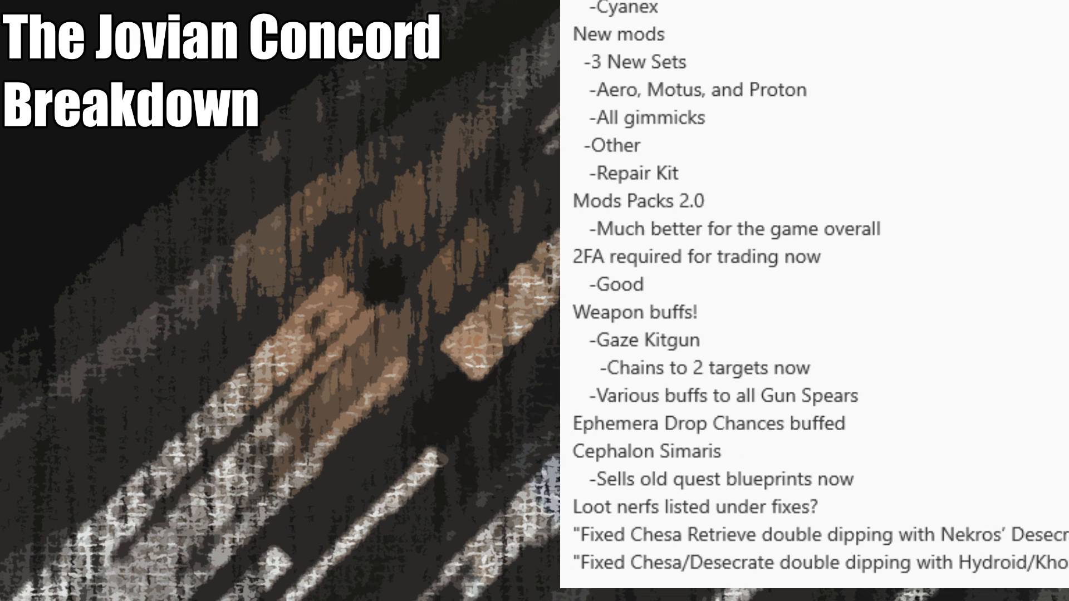